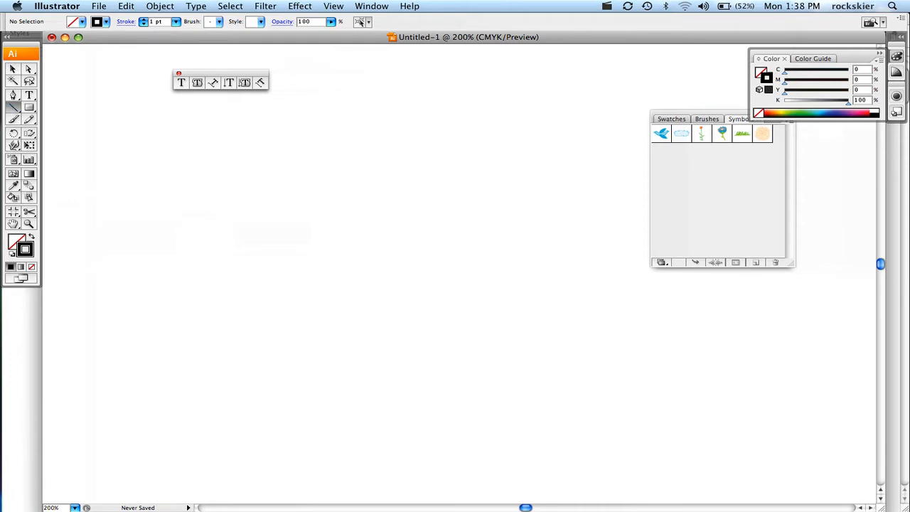
# Draw the two vertical and three horizontal black lines crossing into a rough grid.
pyautogui.moveTo(243, 142); pyautogui.dragTo(243, 348)
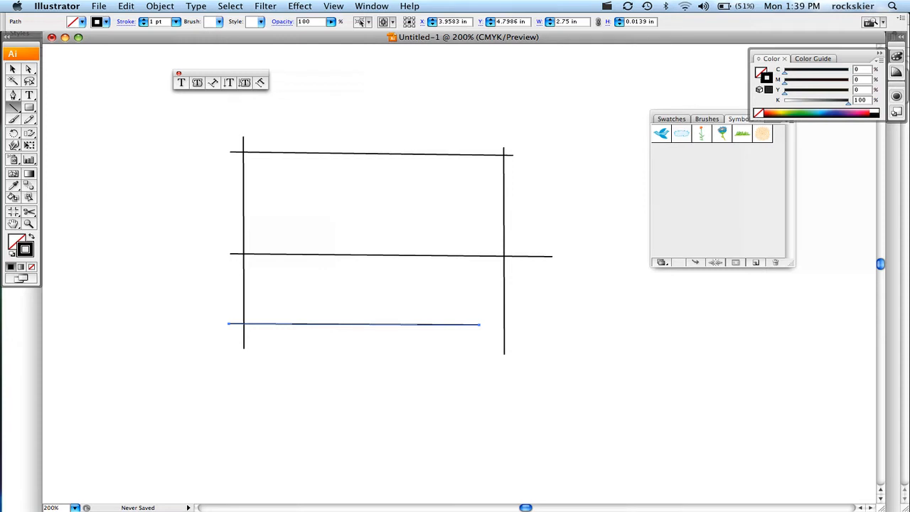
# Select all five line paths and set orange as the fill colour.
pyautogui.click(354, 325)
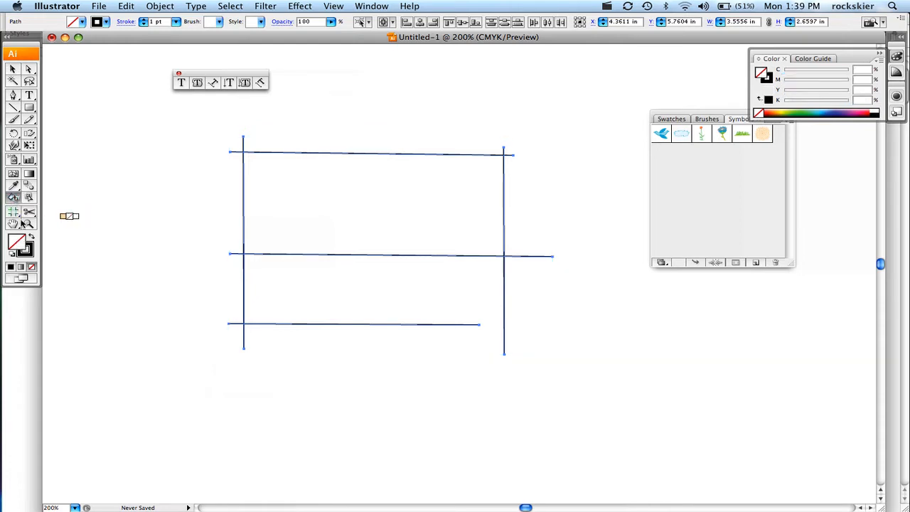
pyautogui.moveTo(12, 267)
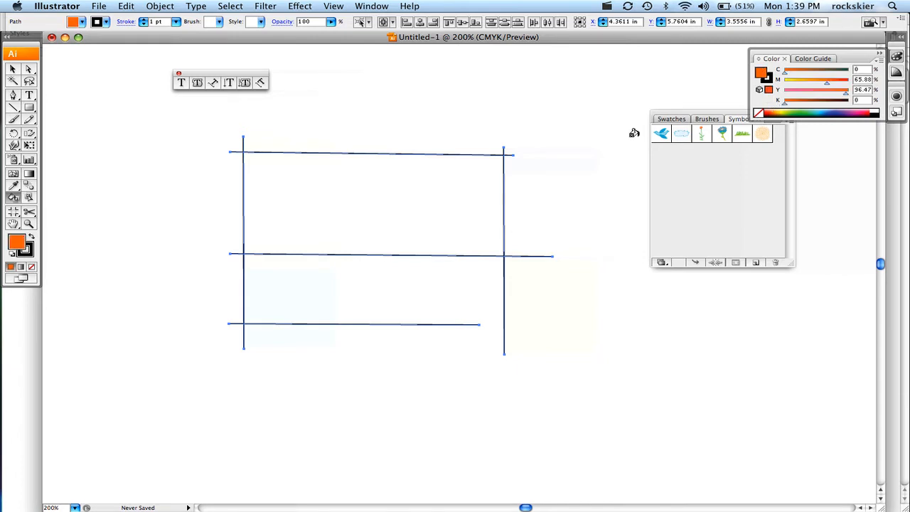
pyautogui.click(301, 197)
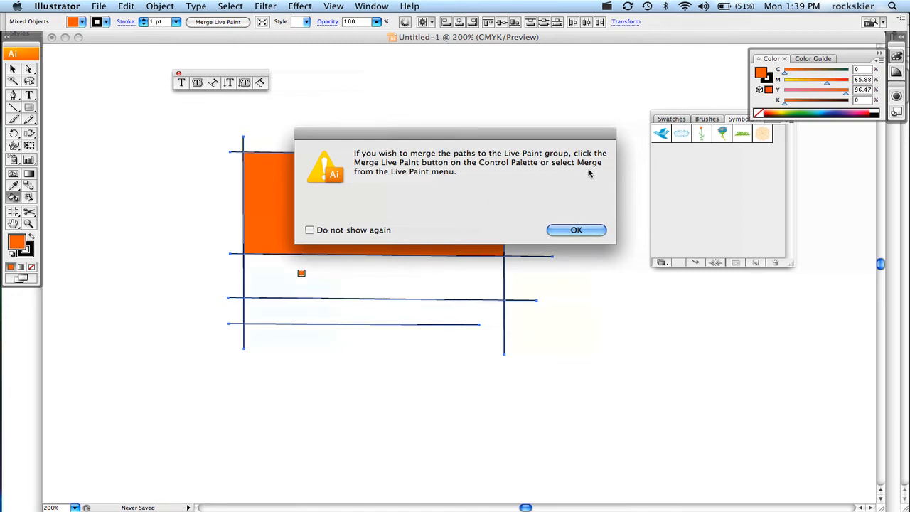
pyautogui.moveTo(576, 229)
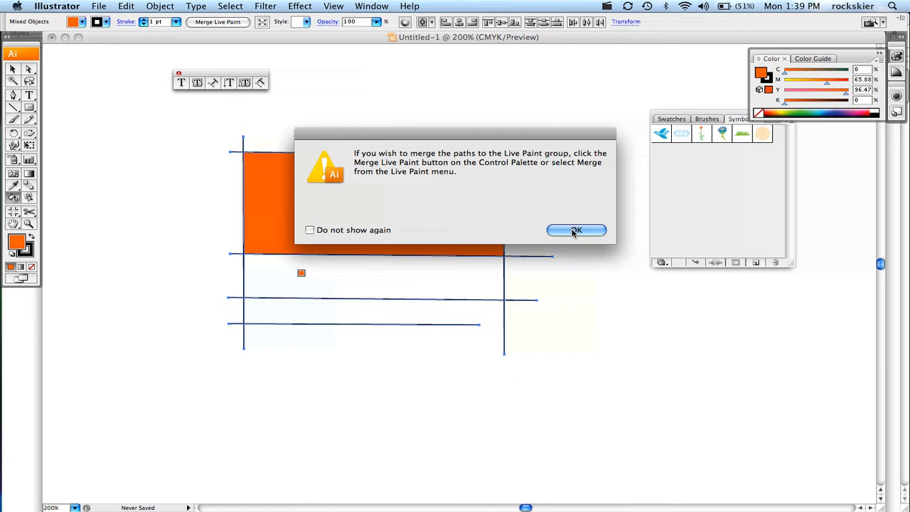
# Dismiss the alert and merge the new line into the orange live paint group via Object > Live Paint > Merge.
pyautogui.click(576, 230)
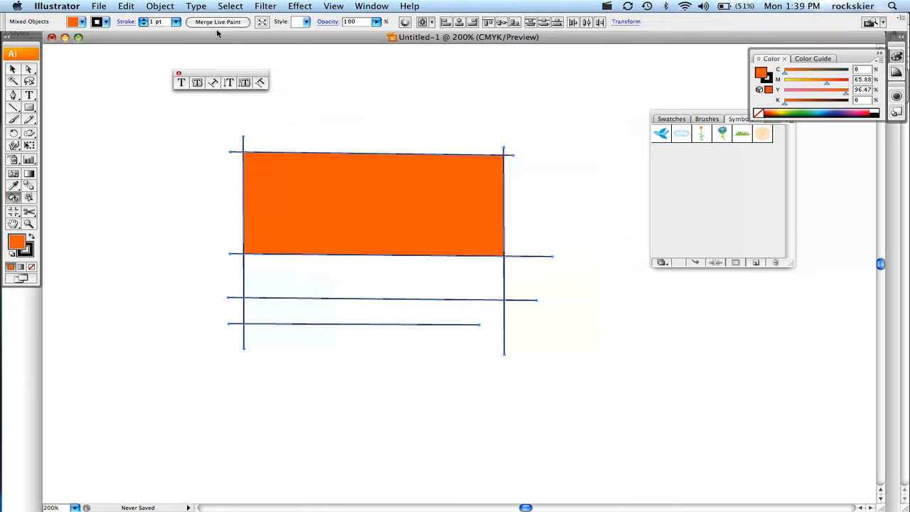
pyautogui.click(160, 6)
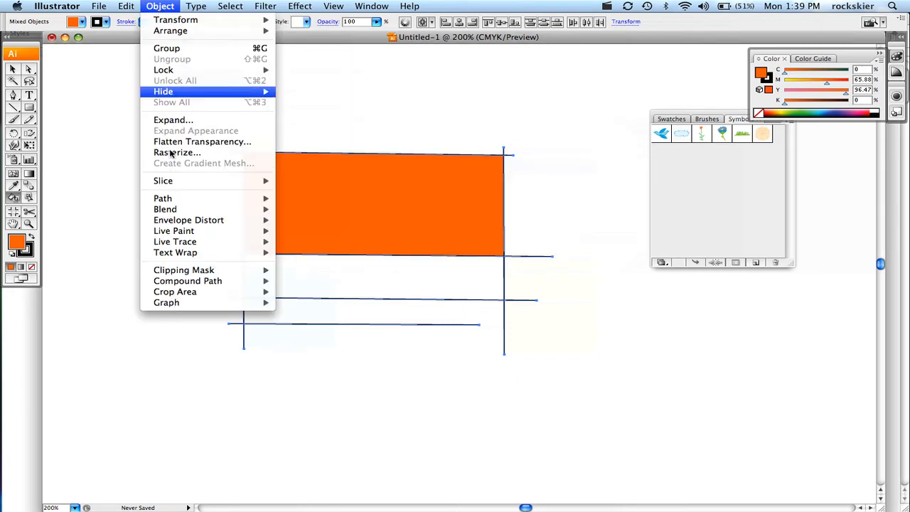
pyautogui.moveTo(173, 230)
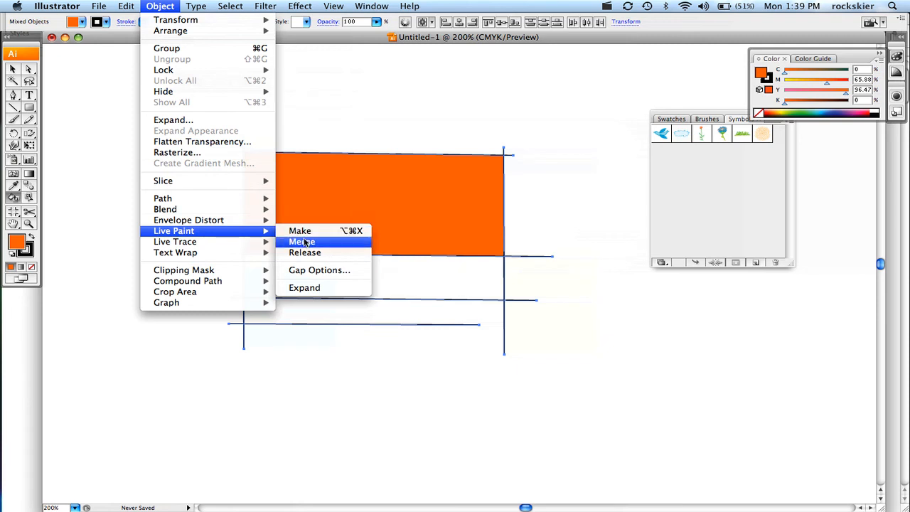
pyautogui.click(299, 230)
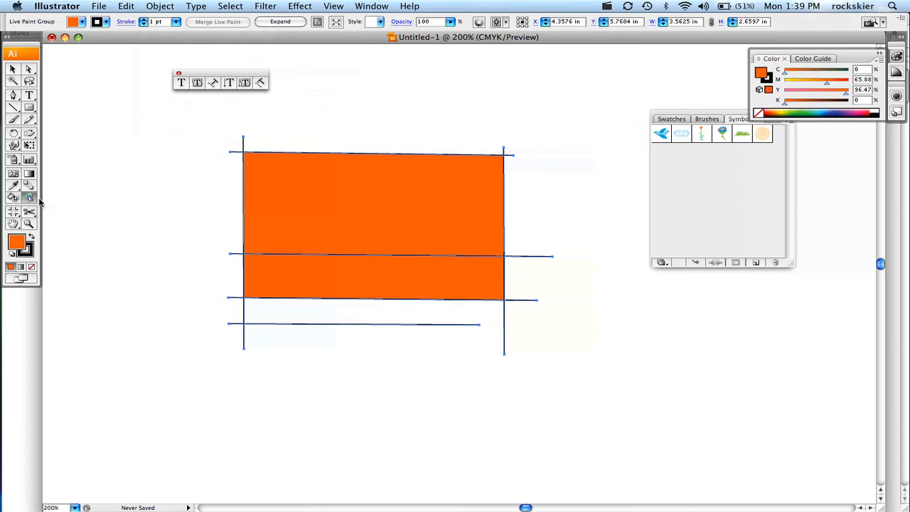
pyautogui.moveTo(112, 200)
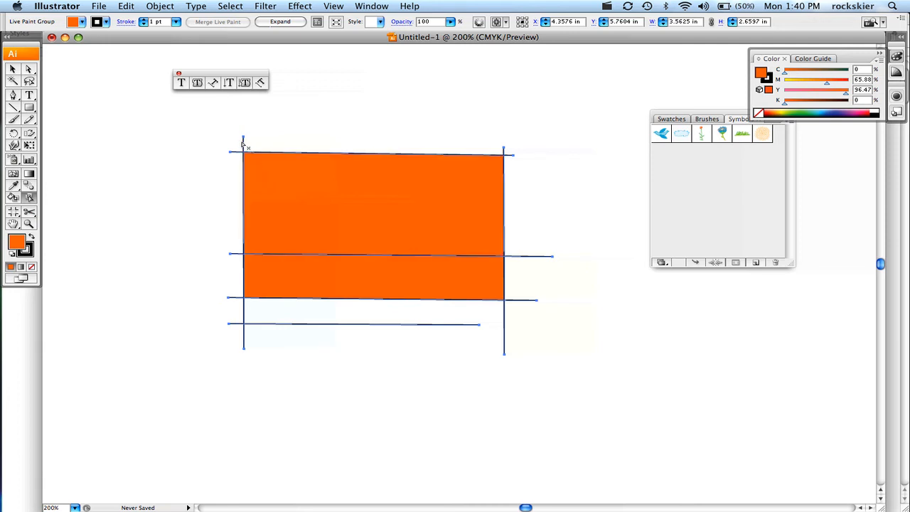
pyautogui.moveTo(240, 156)
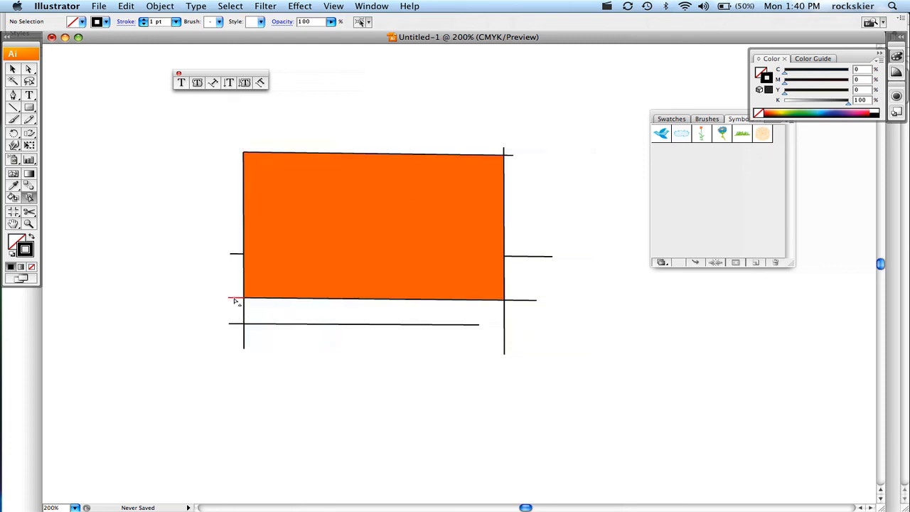
pyautogui.moveTo(241, 259)
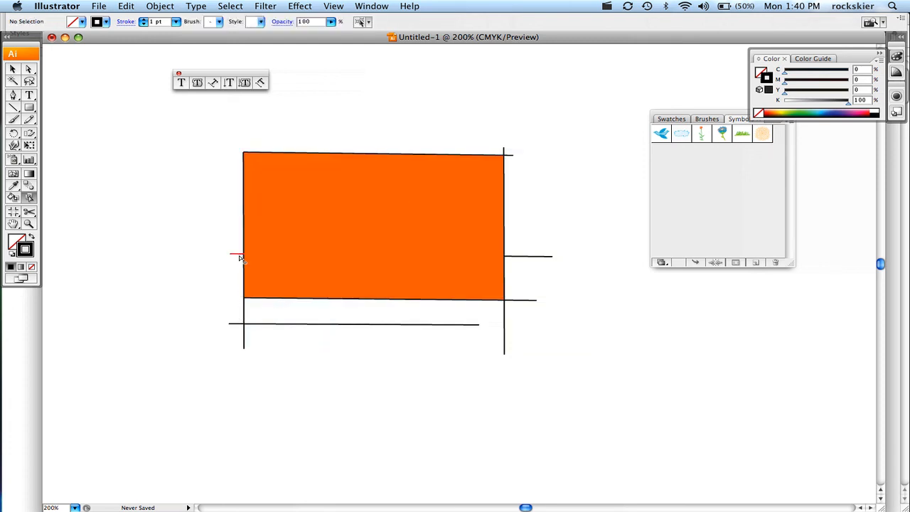
pyautogui.moveTo(506, 151)
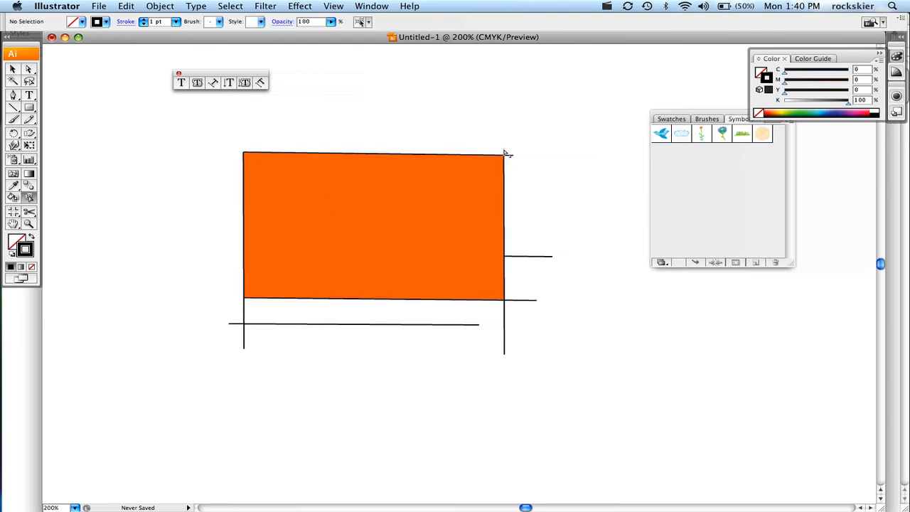
pyautogui.moveTo(510, 159)
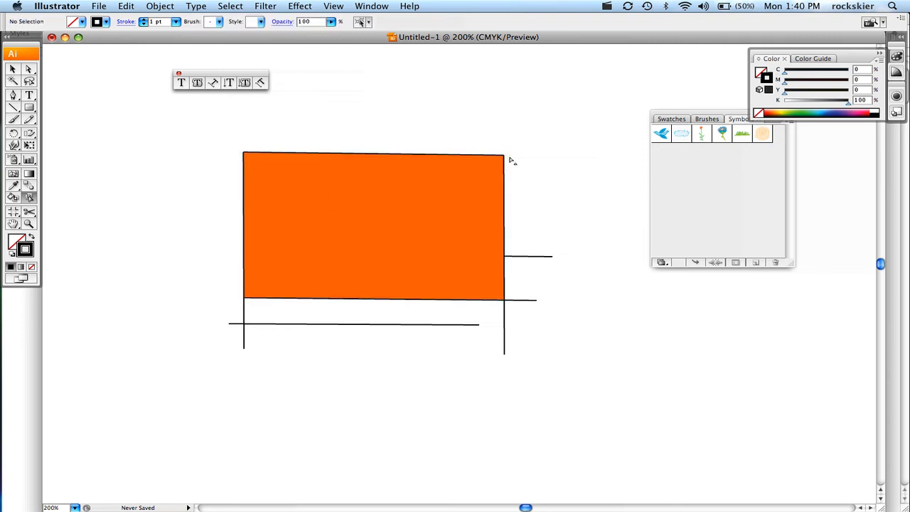